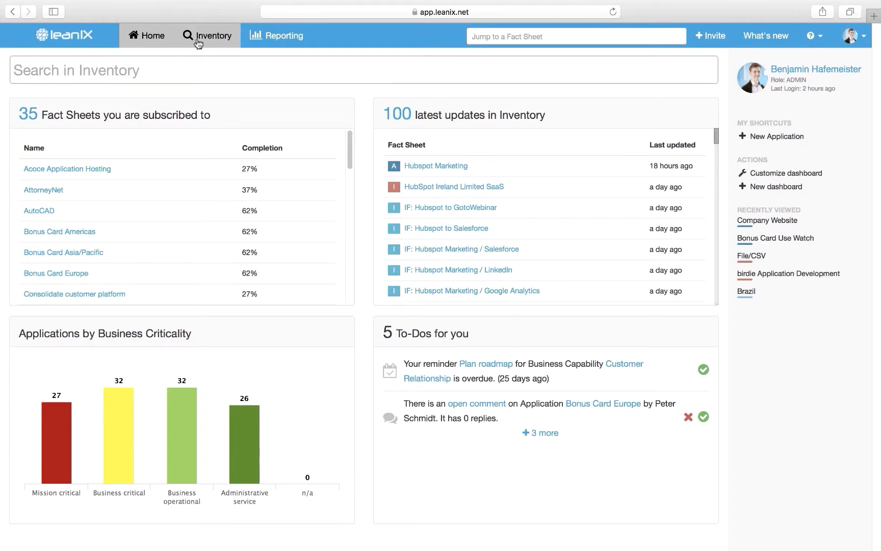
Show the Inventory of all 395 fact sheets and browse down the result list.
{"action": "left_click", "coordinate": [213, 35]}
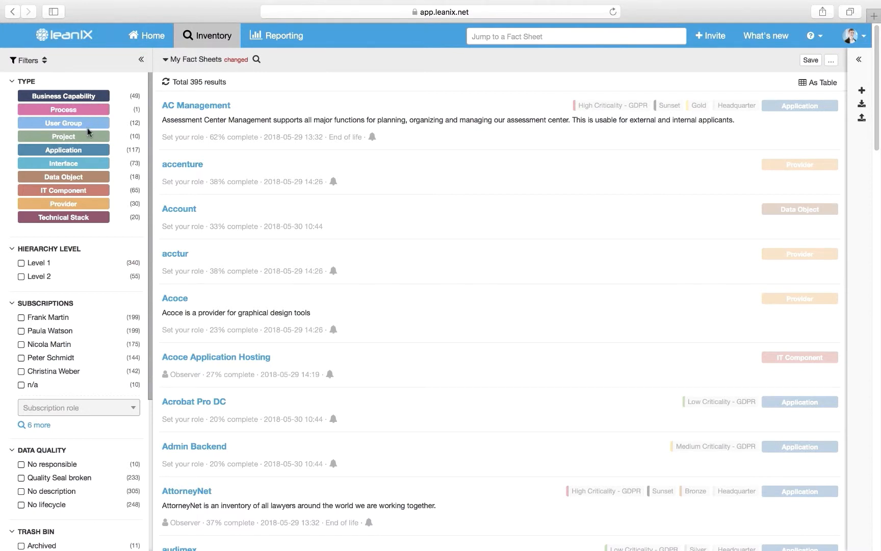
{"action": "mouse_move", "coordinate": [138, 219]}
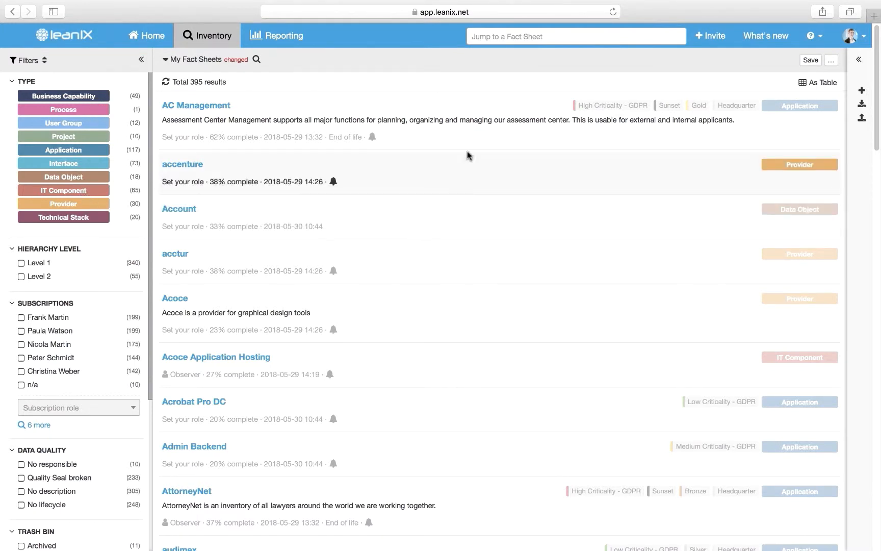
{"action": "scroll", "scroll_direction": "down", "scroll_amount": 3}
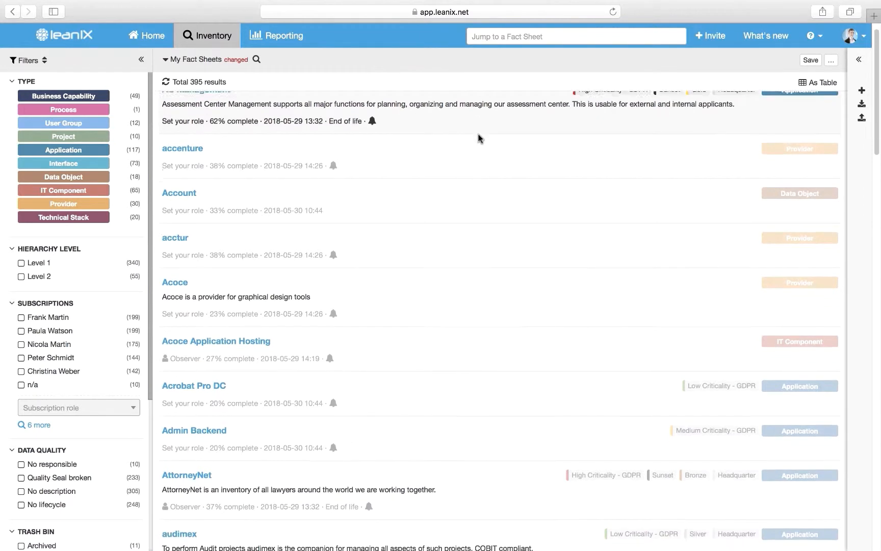
{"action": "scroll", "scroll_direction": "down", "scroll_amount": 3}
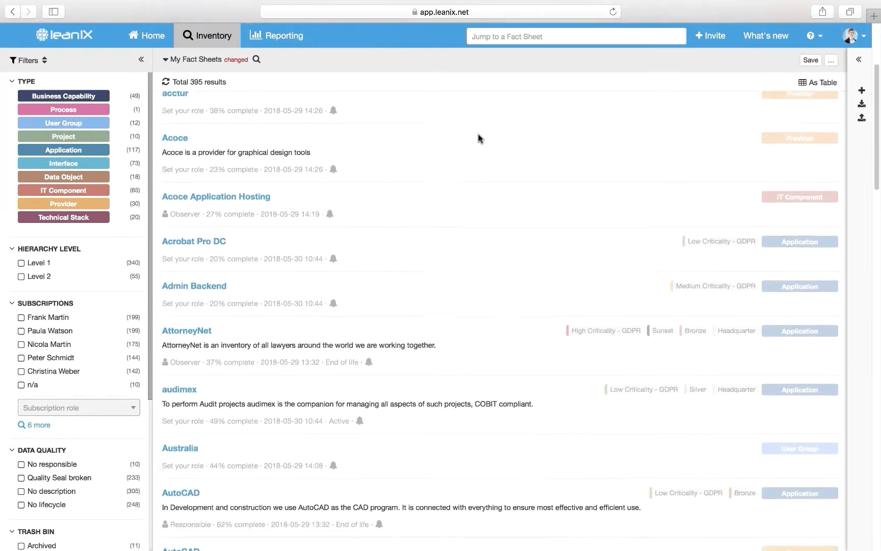
{"action": "scroll", "scroll_direction": "down", "scroll_amount": 3}
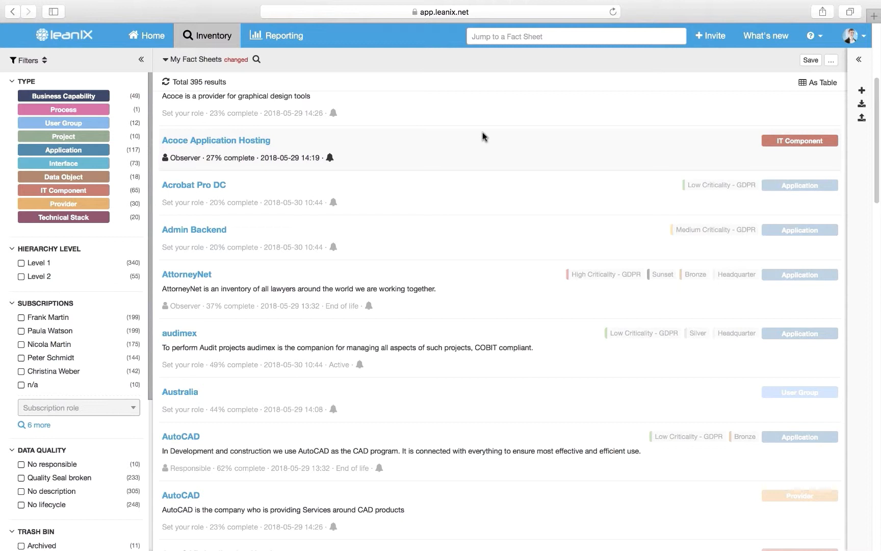
Find 'Hubspo' via quick search and load the Hubspot Marketing application fact sheet.
{"action": "left_click", "coordinate": [575, 36]}
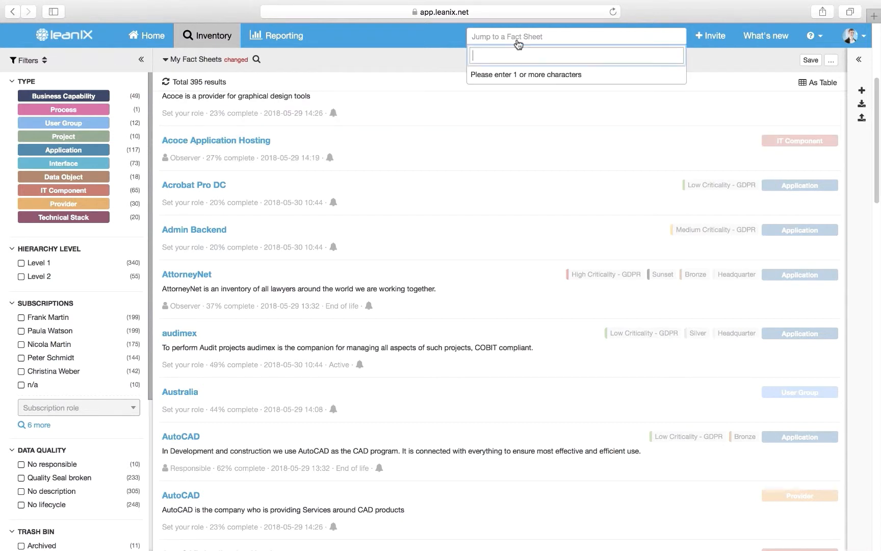
{"action": "type", "text": "Hubspot"}
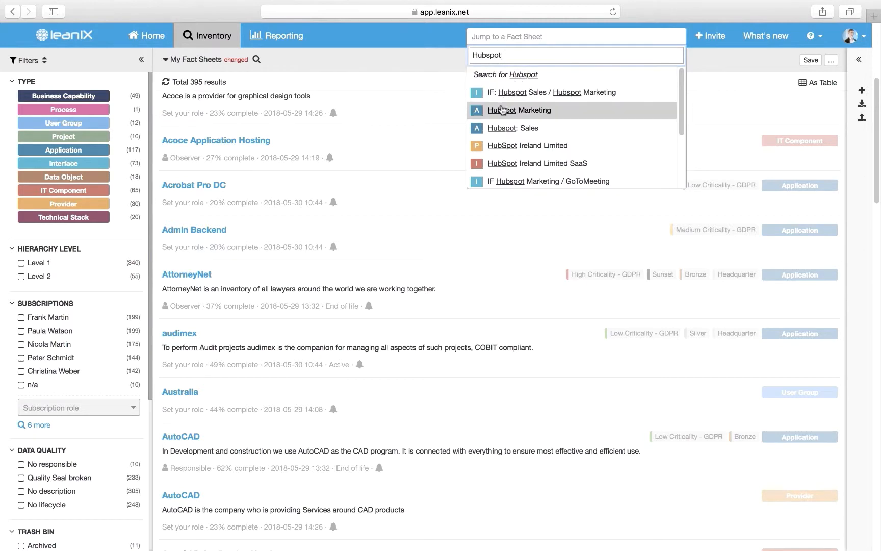
{"action": "left_click", "coordinate": [519, 110]}
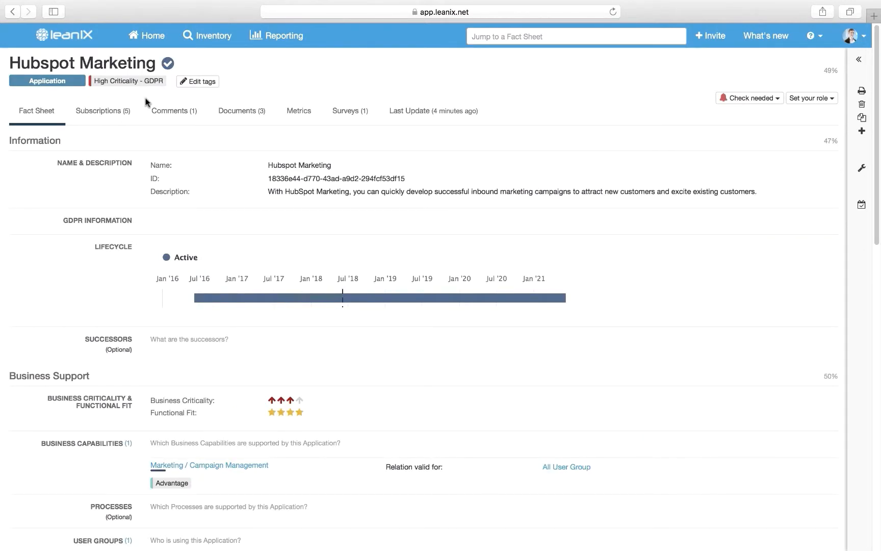
View Hubspot Marketing's subscribers, comments, documents and Risk Assessment Survey results in turn.
{"action": "left_click", "coordinate": [103, 111]}
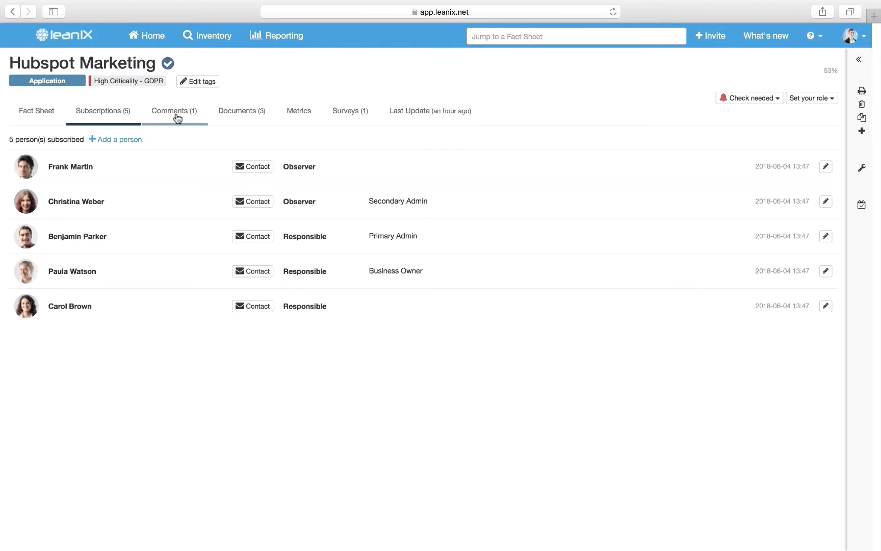
{"action": "left_click", "coordinate": [174, 112]}
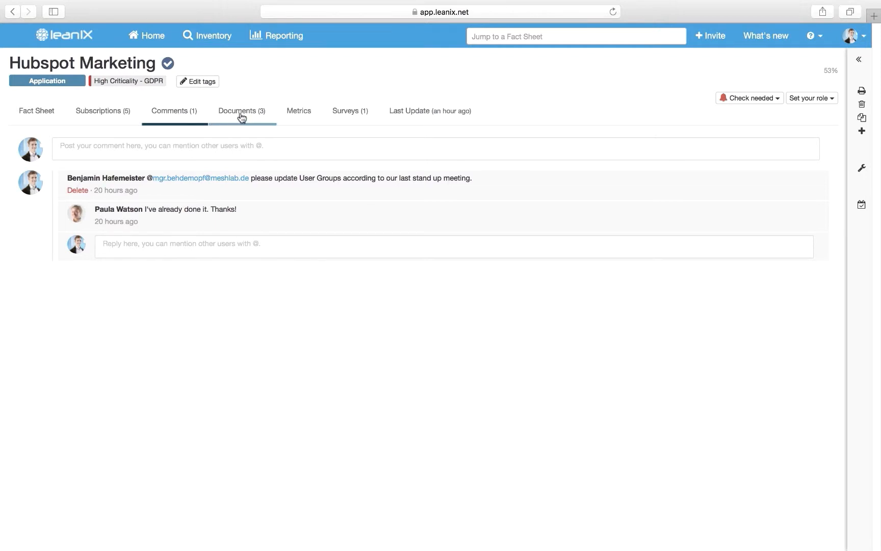
{"action": "left_click", "coordinate": [241, 111]}
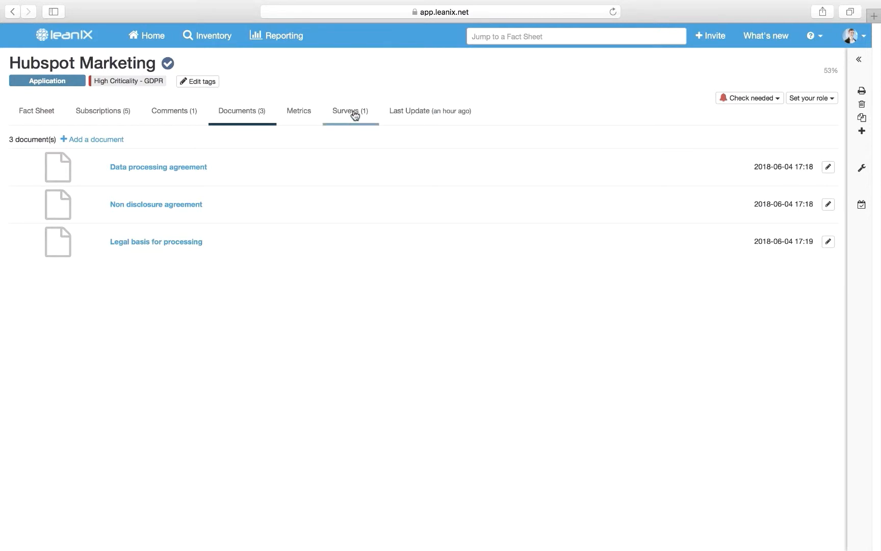
{"action": "left_click", "coordinate": [349, 111]}
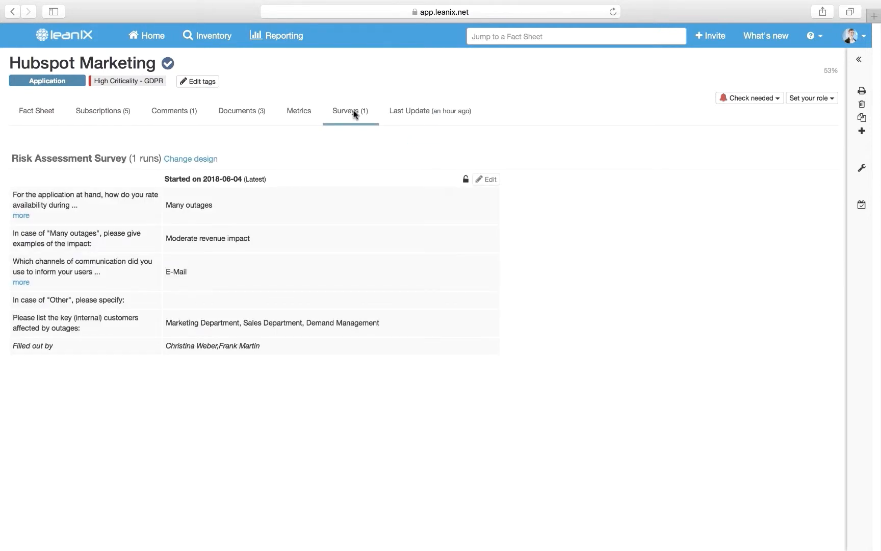
{"action": "mouse_move", "coordinate": [344, 116]}
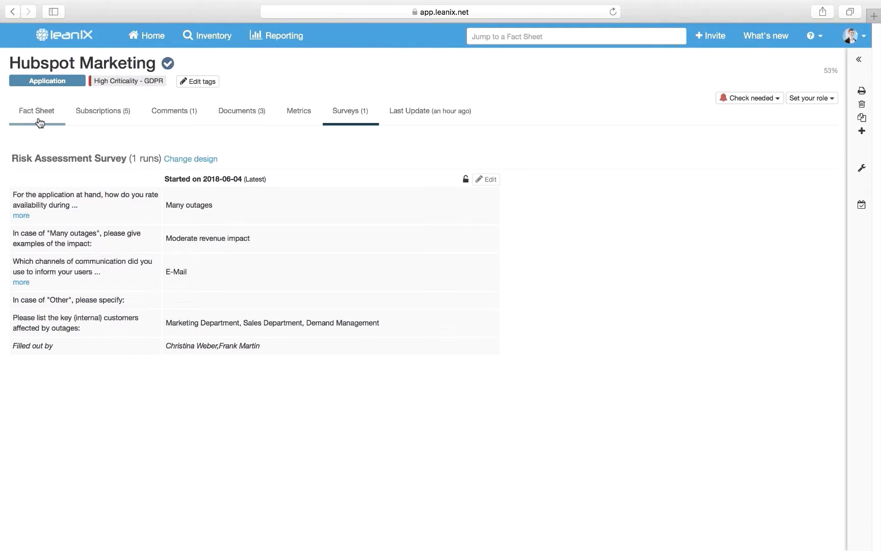
Return to Hubspot Marketing's main fact sheet details.
{"action": "left_click", "coordinate": [35, 111]}
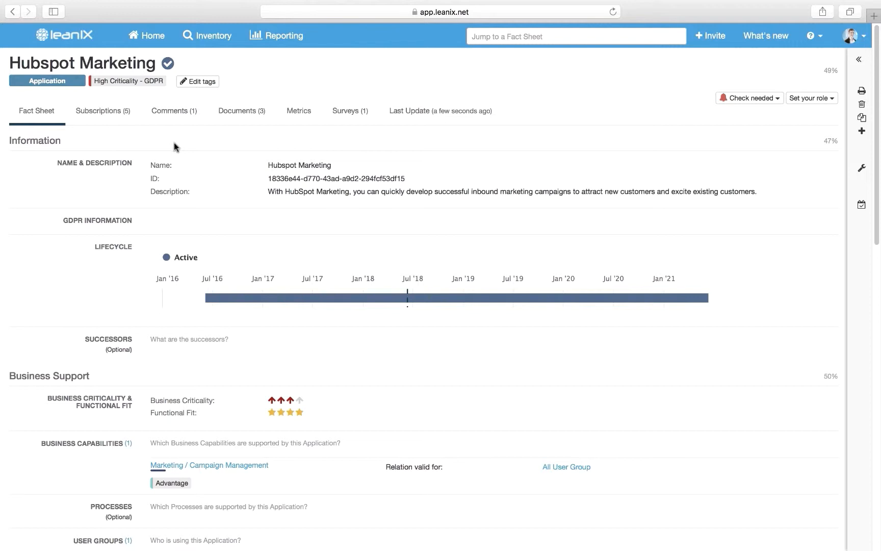
{"action": "mouse_move", "coordinate": [354, 207]}
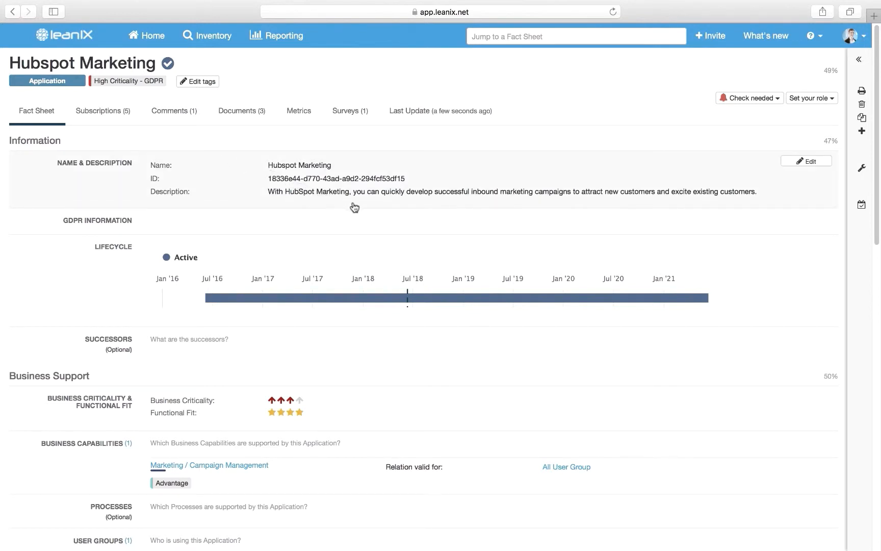
{"action": "mouse_move", "coordinate": [696, 227]}
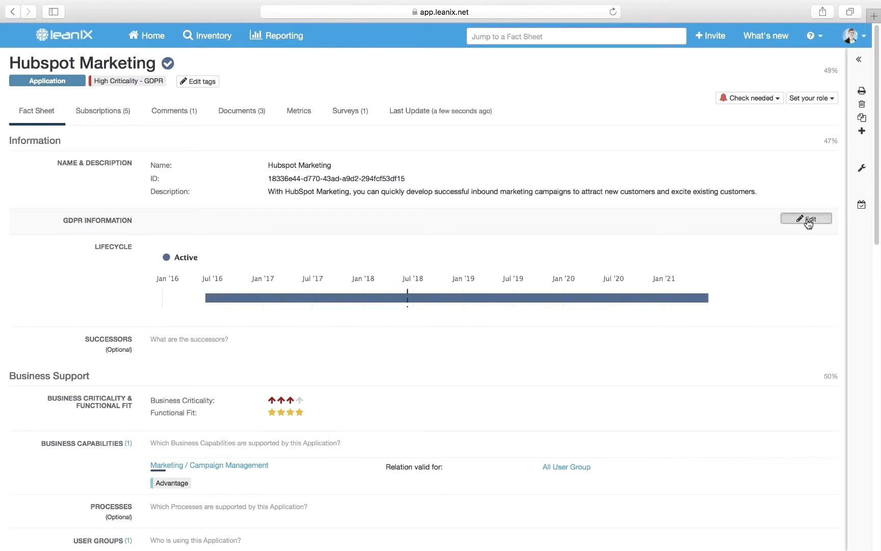
Save GDPR information with purpose Marketing and legal basis Art 6 (1) (b) GDPR.
{"action": "left_click", "coordinate": [806, 219]}
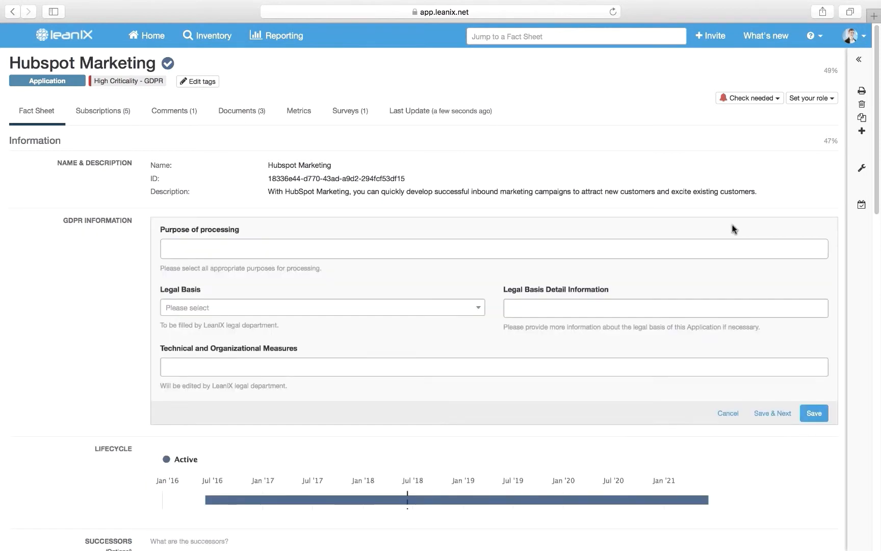
{"action": "mouse_move", "coordinate": [338, 235]}
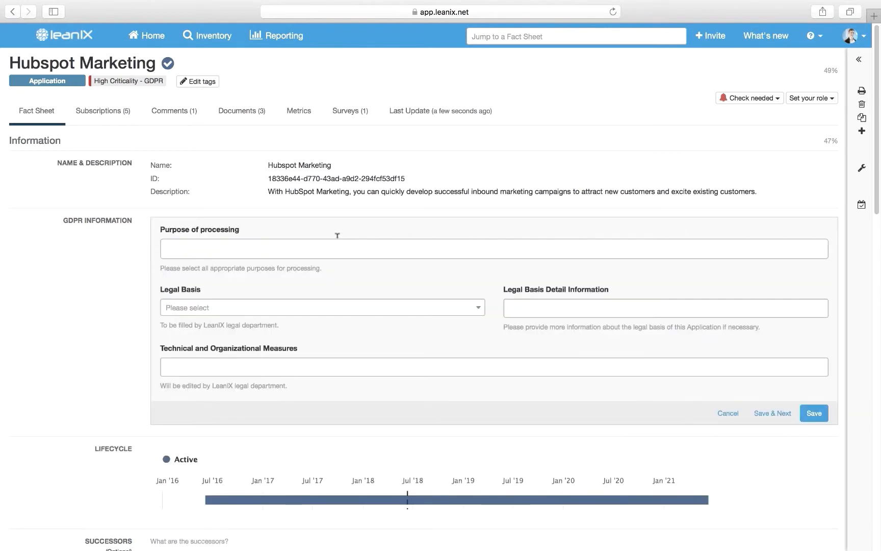
{"action": "left_click", "coordinate": [493, 249]}
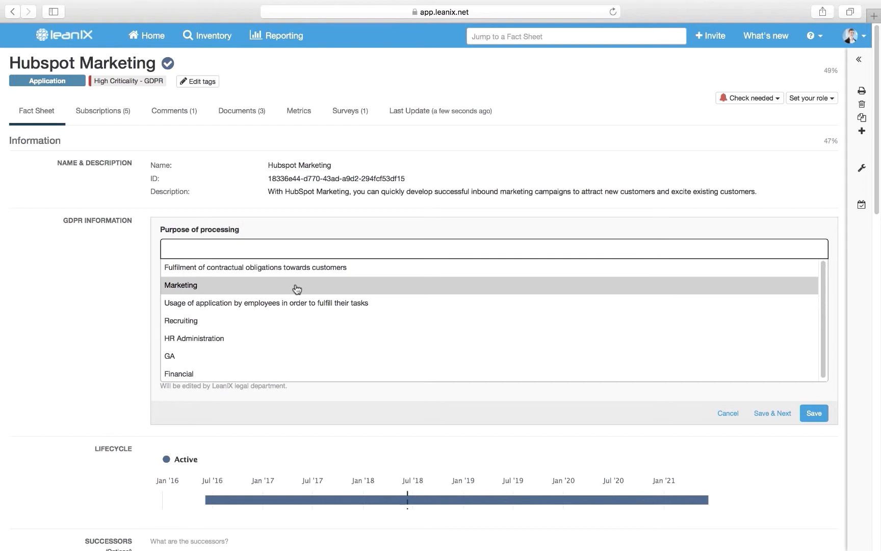
{"action": "left_click", "coordinate": [181, 285]}
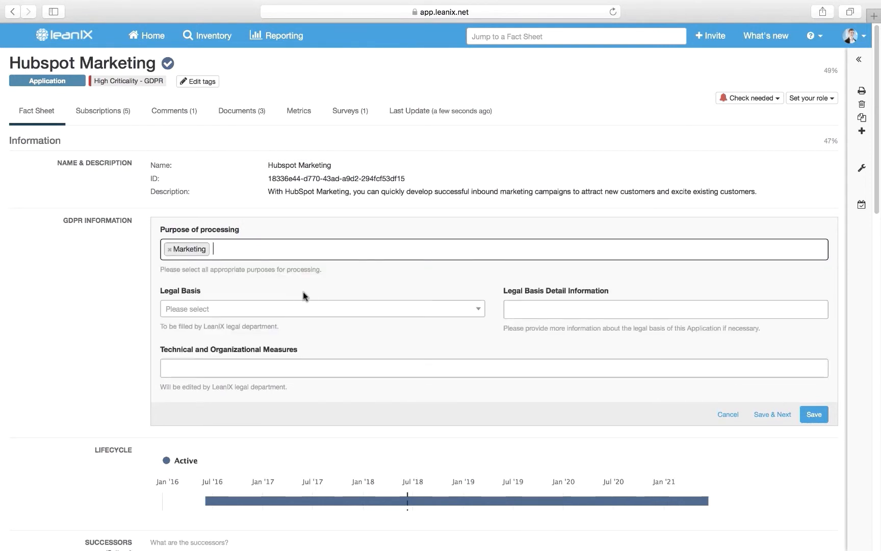
{"action": "left_click", "coordinate": [321, 309]}
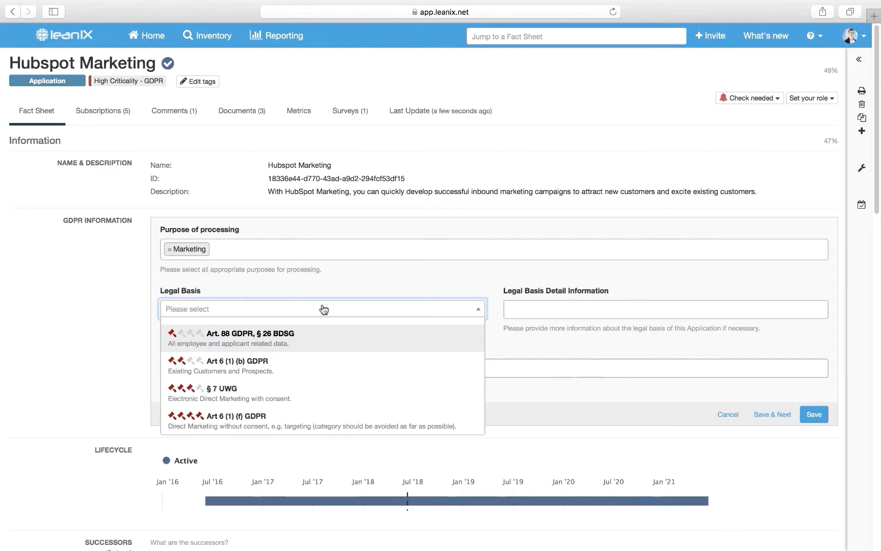
{"action": "mouse_move", "coordinate": [330, 359]}
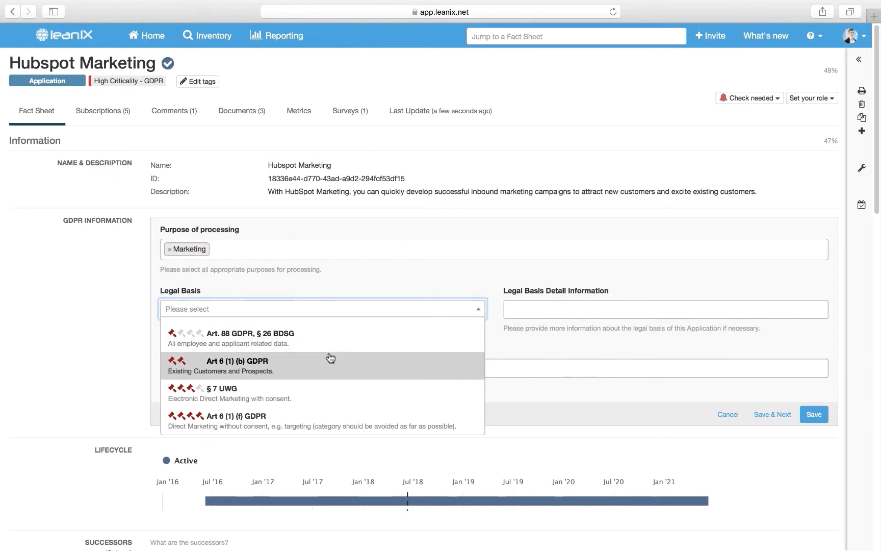
{"action": "left_click", "coordinate": [238, 365]}
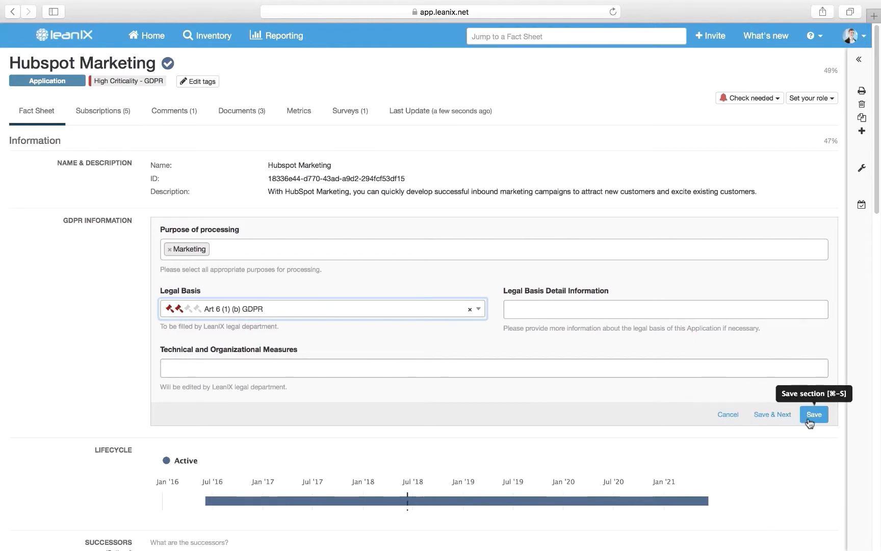
{"action": "left_click", "coordinate": [813, 414]}
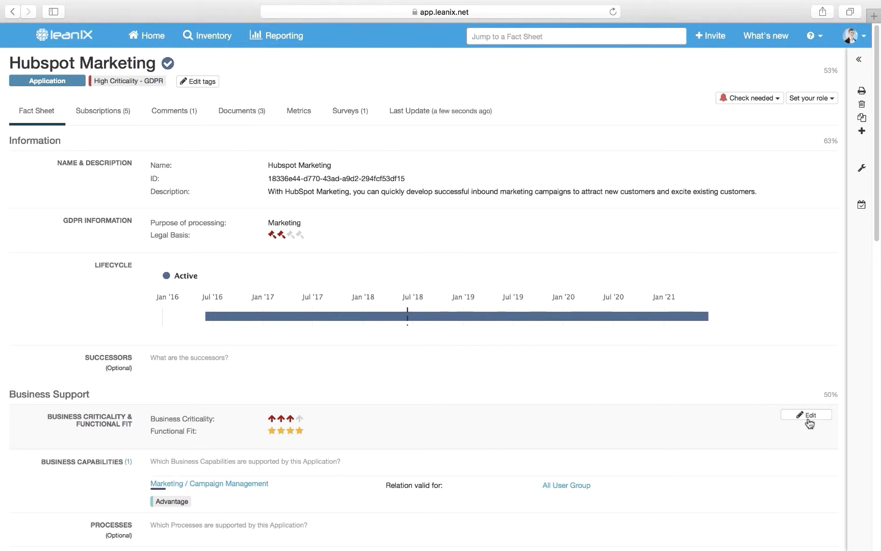
Scroll through Business Support, Data Management and Interfaces down to the Sourcing IT Components section.
{"action": "scroll", "scroll_direction": "down", "scroll_amount": 3}
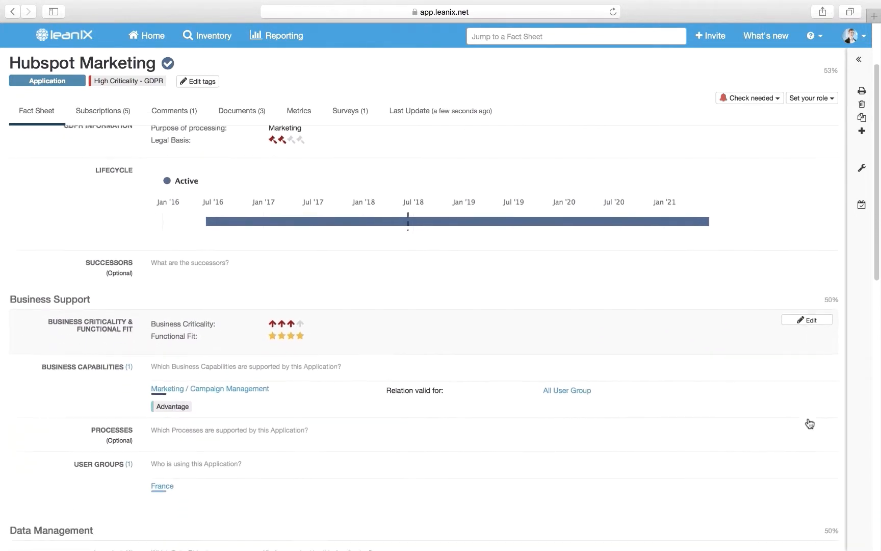
{"action": "scroll", "scroll_direction": "down", "scroll_amount": 3}
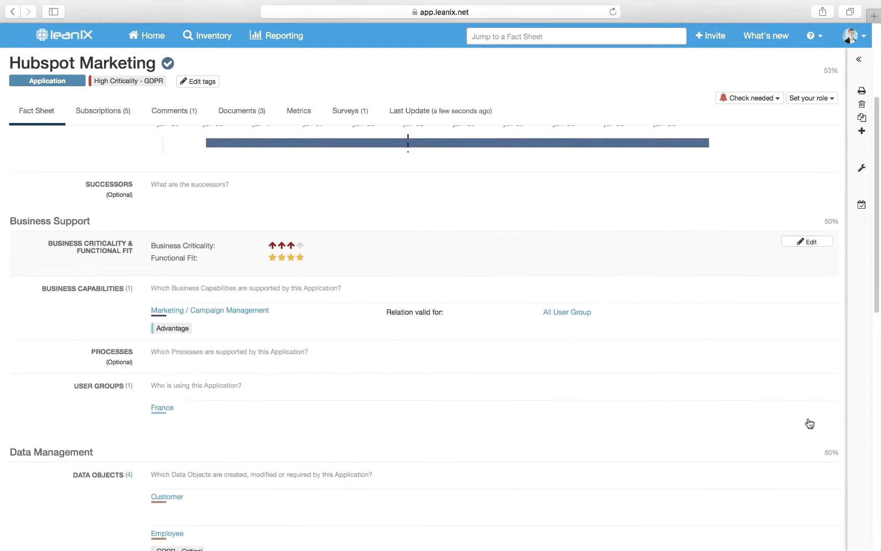
{"action": "scroll", "scroll_direction": "down", "scroll_amount": 3}
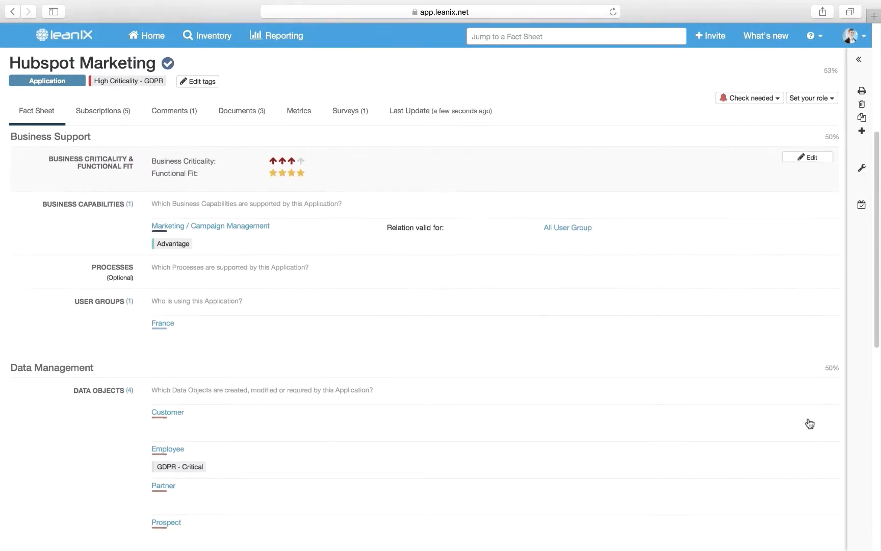
{"action": "scroll", "scroll_direction": "down", "scroll_amount": 3}
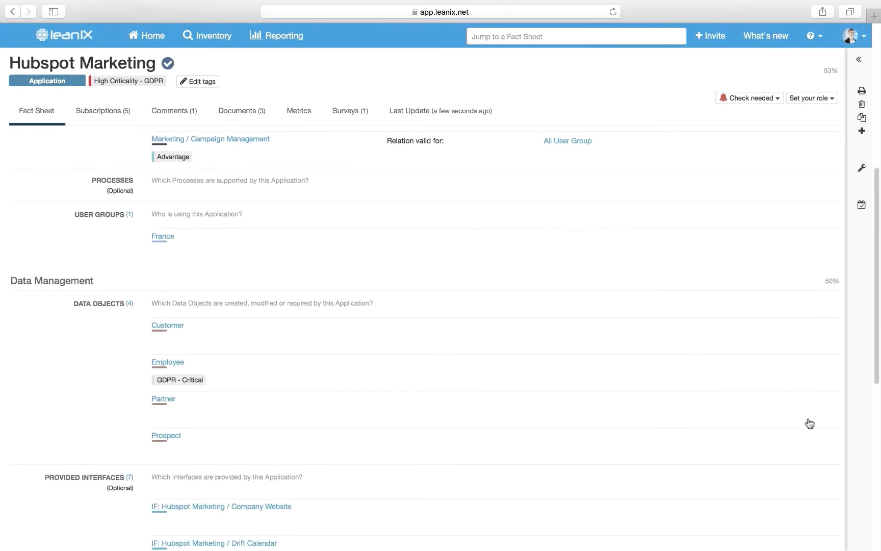
{"action": "scroll", "scroll_direction": "down", "scroll_amount": 3}
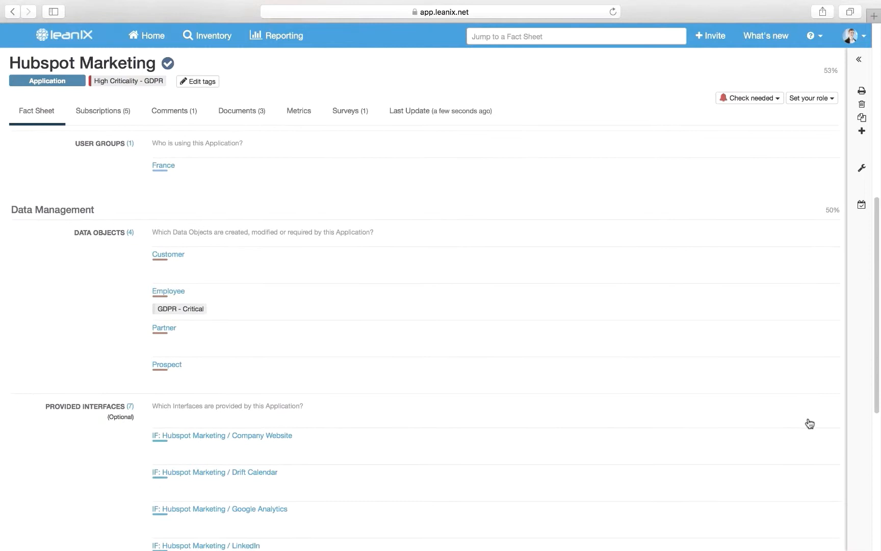
{"action": "scroll", "scroll_direction": "down", "scroll_amount": 3}
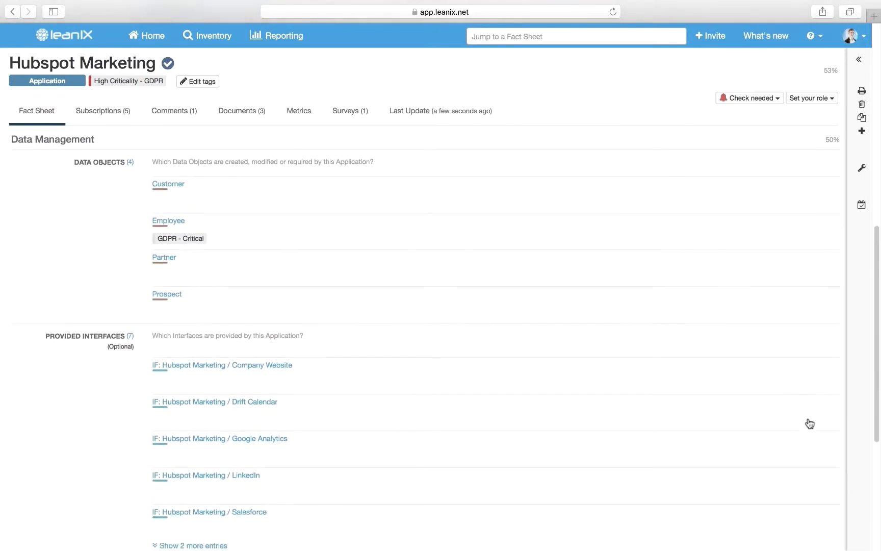
{"action": "scroll", "scroll_direction": "down", "scroll_amount": 3}
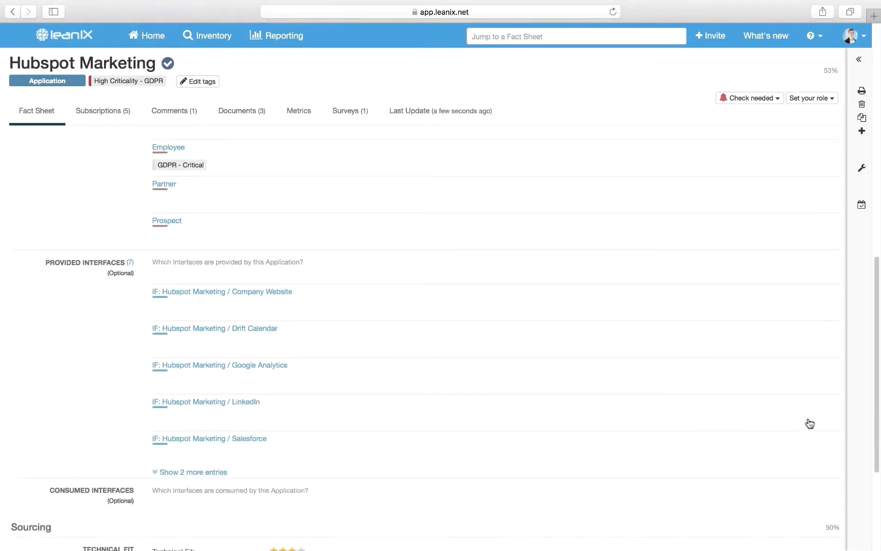
{"action": "scroll", "scroll_direction": "down", "scroll_amount": 3}
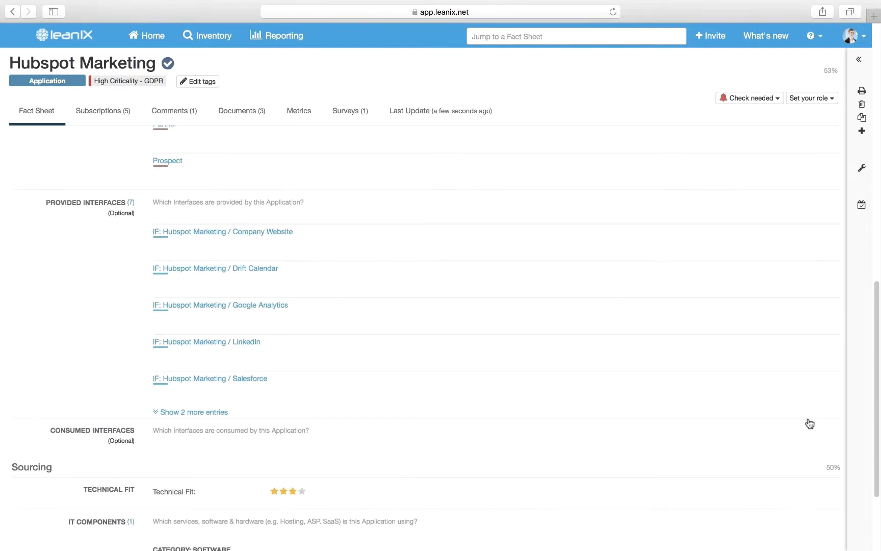
{"action": "scroll", "scroll_direction": "down", "scroll_amount": 3}
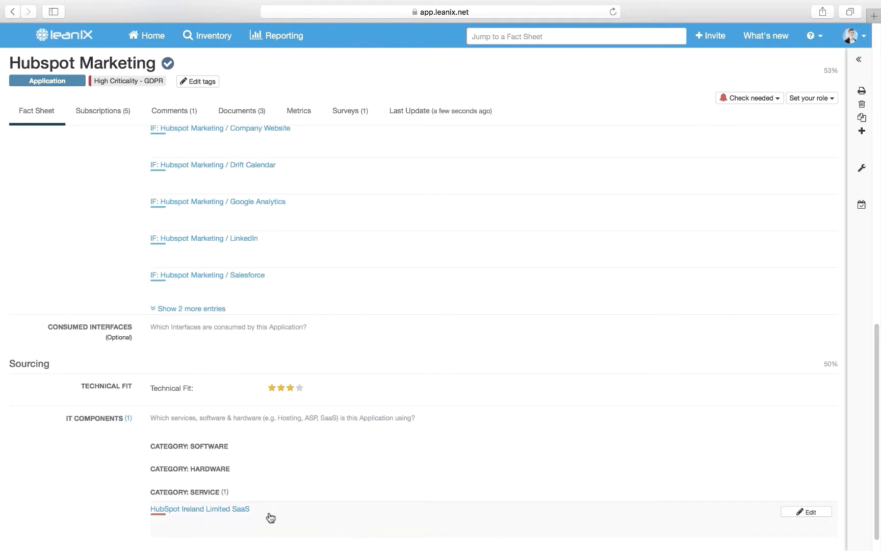
Navigate to the HubSpot Ireland Limited SaaS IT component fact sheet.
{"action": "left_click", "coordinate": [200, 509]}
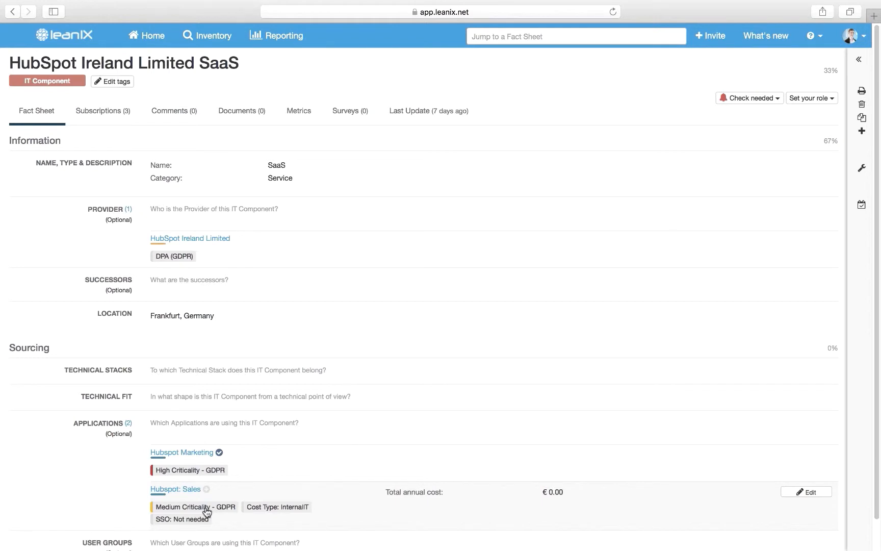
{"action": "mouse_move", "coordinate": [260, 414]}
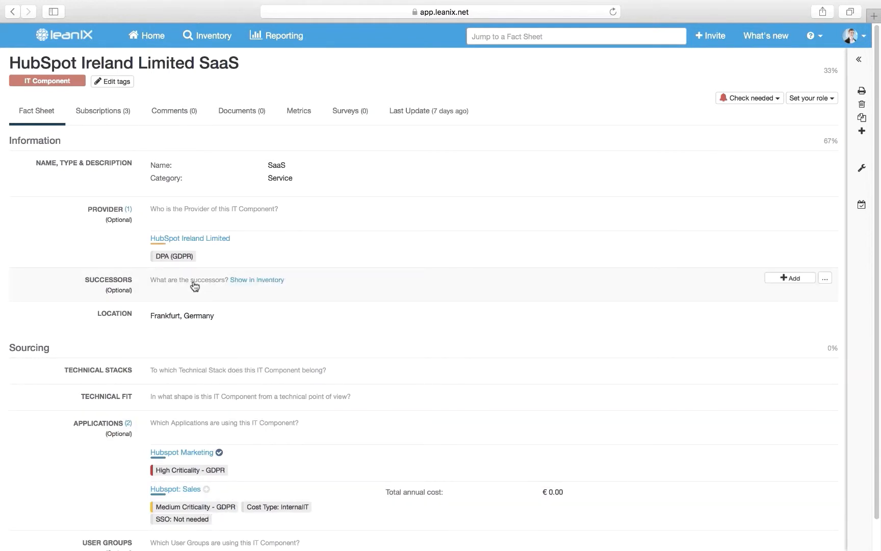
{"action": "mouse_move", "coordinate": [190, 238]}
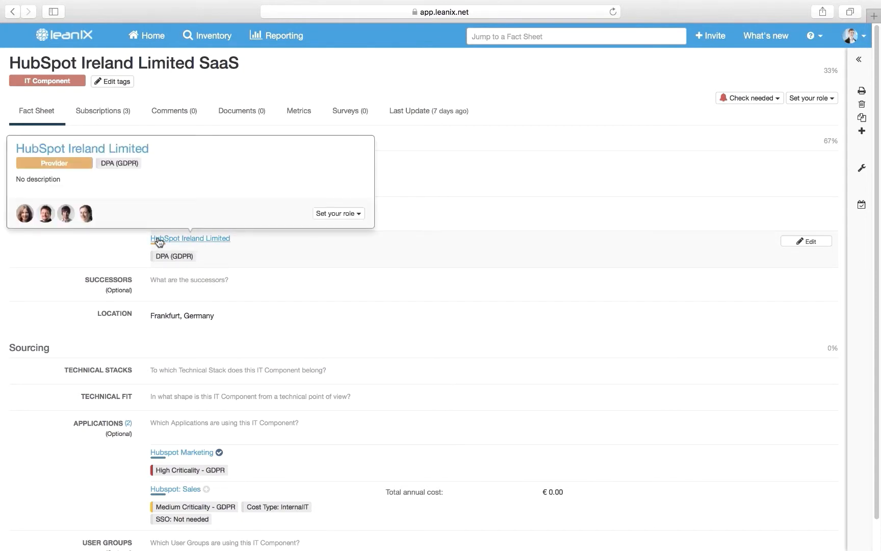
Navigate to the HubSpot Ireland Limited provider fact sheet.
{"action": "left_click", "coordinate": [190, 239]}
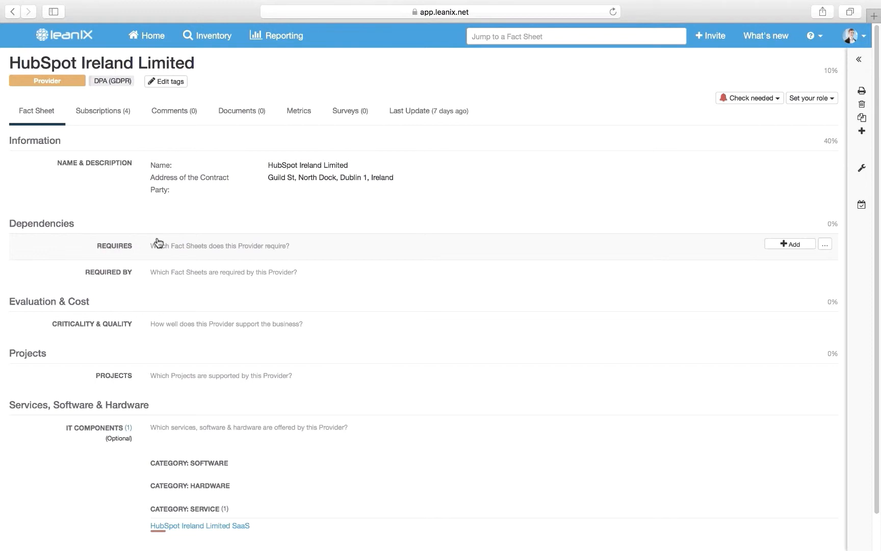
{"action": "mouse_move", "coordinate": [181, 233]}
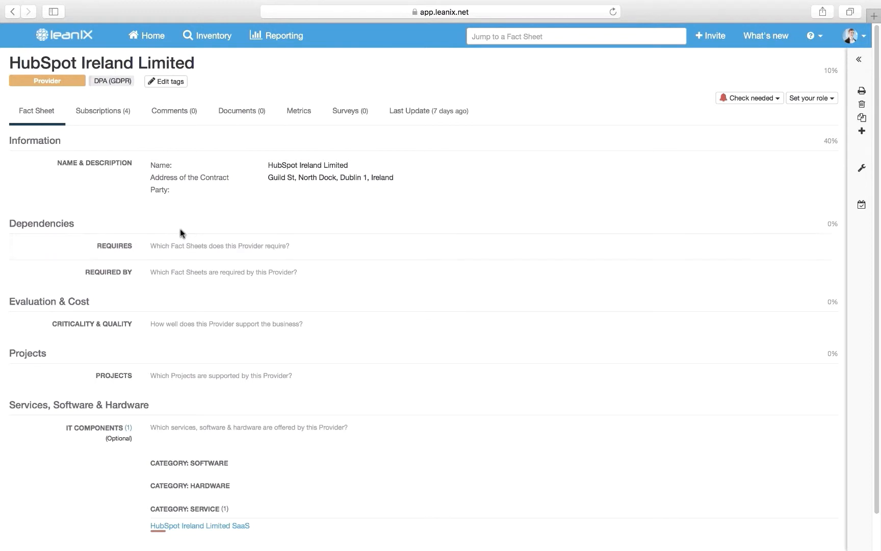
{"action": "mouse_move", "coordinate": [276, 81]}
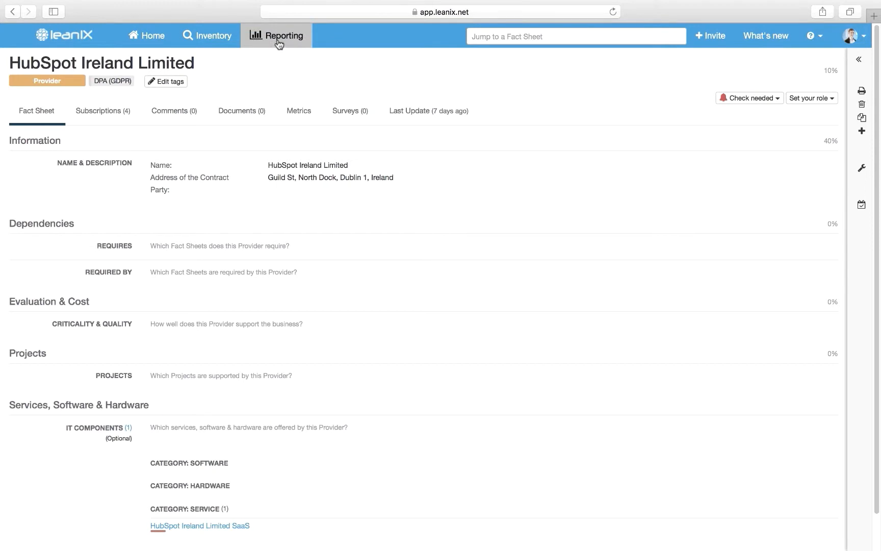
Go to the Reporting area showing the GDPR_Demo diagram of Hubspot Marketing's interfaces.
{"action": "left_click", "coordinate": [276, 35]}
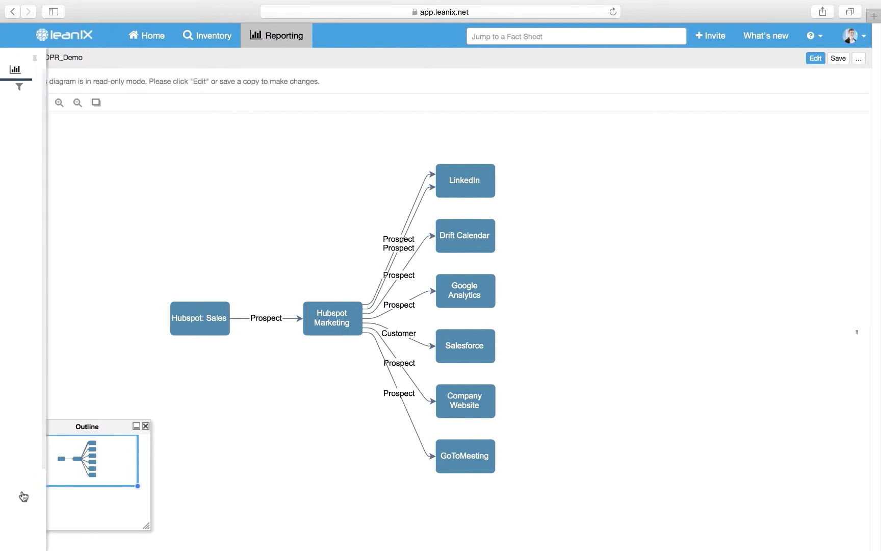
Inspect Hubspot Marketing on the Interface Circle Map, then go to the application inventory table.
{"action": "left_click", "coordinate": [15, 58]}
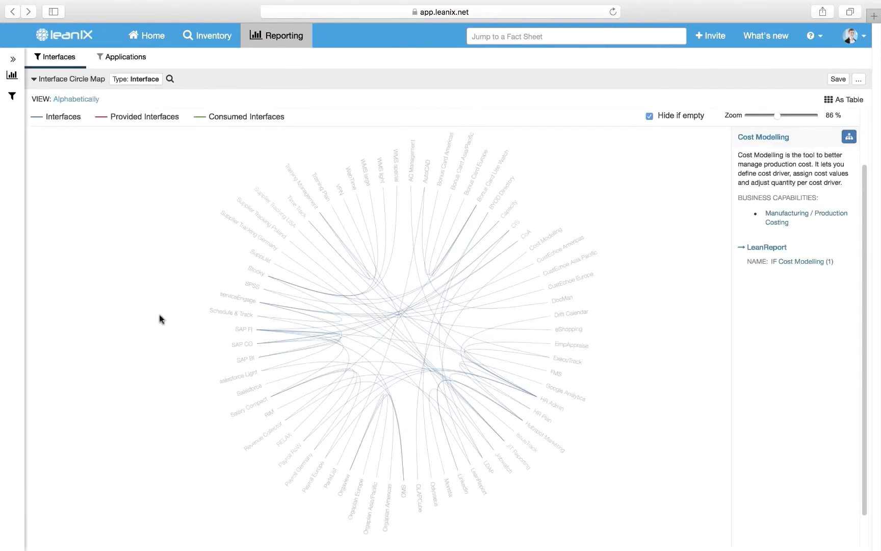
{"action": "left_click", "coordinate": [243, 344]}
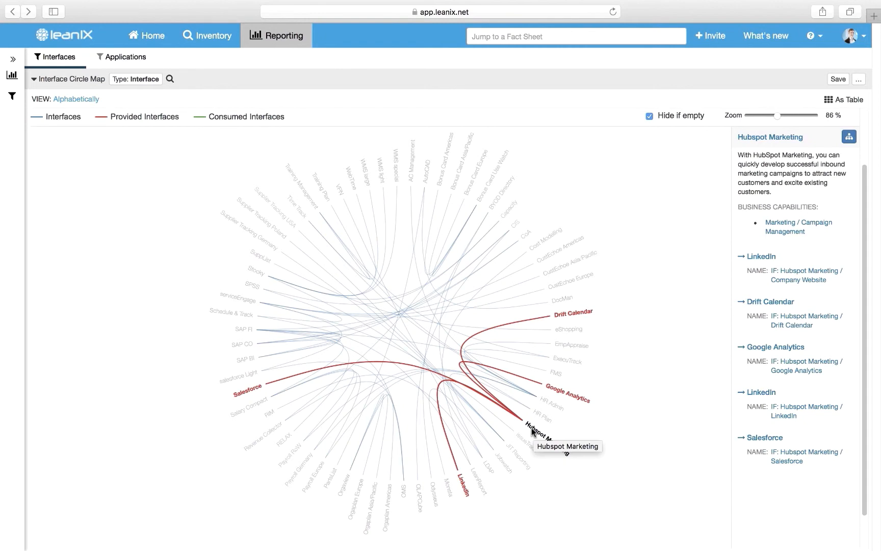
{"action": "left_click", "coordinate": [258, 241]}
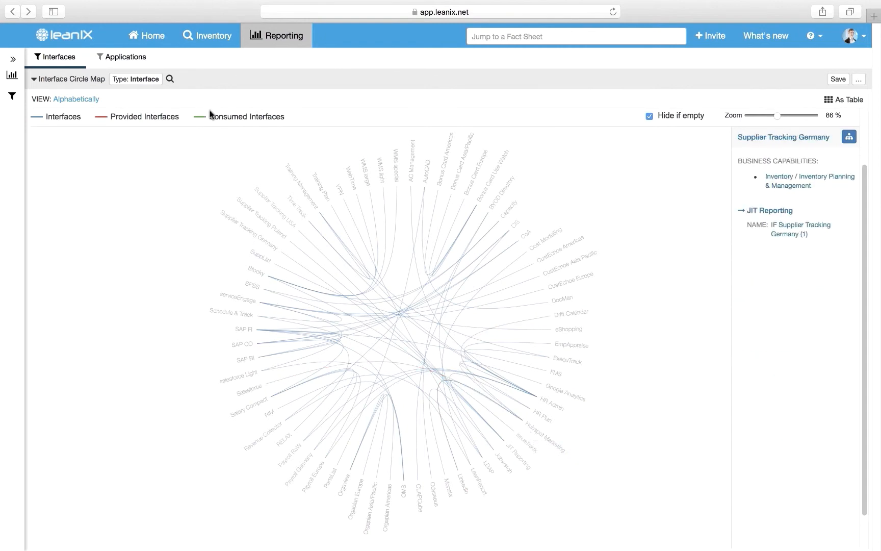
{"action": "left_click", "coordinate": [207, 35]}
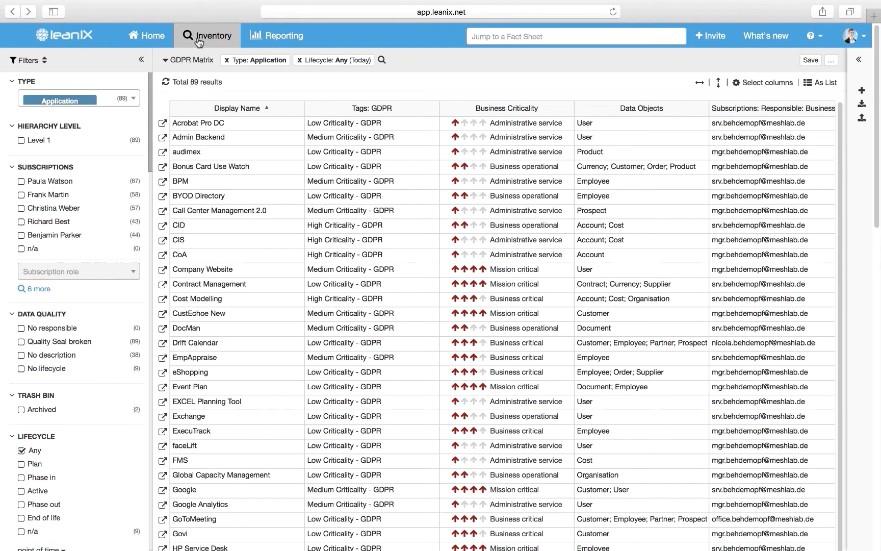
Scroll the GDPR Matrix past the Hubspot Marketing and Hubspot: Sales rows down to LinkedIn and Mailsnake.
{"action": "scroll", "scroll_direction": "down", "scroll_amount": 3}
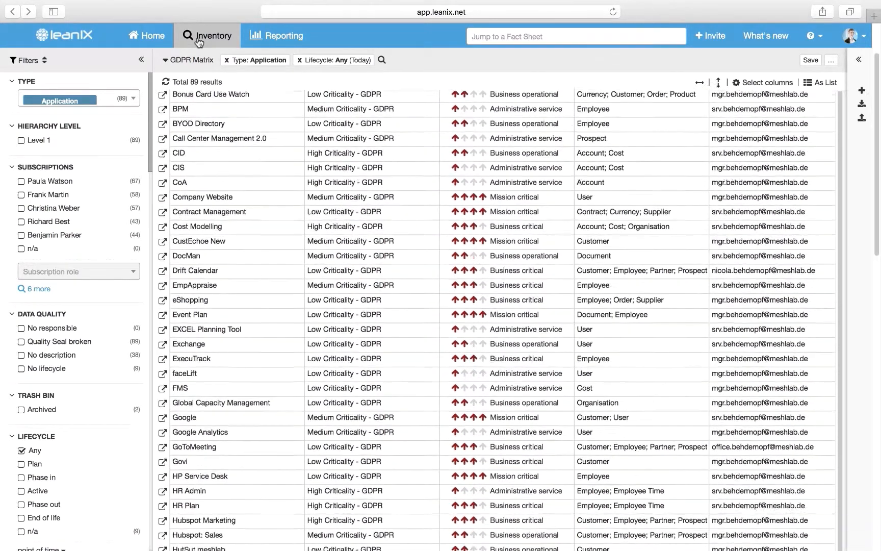
{"action": "scroll", "scroll_direction": "down", "scroll_amount": 3}
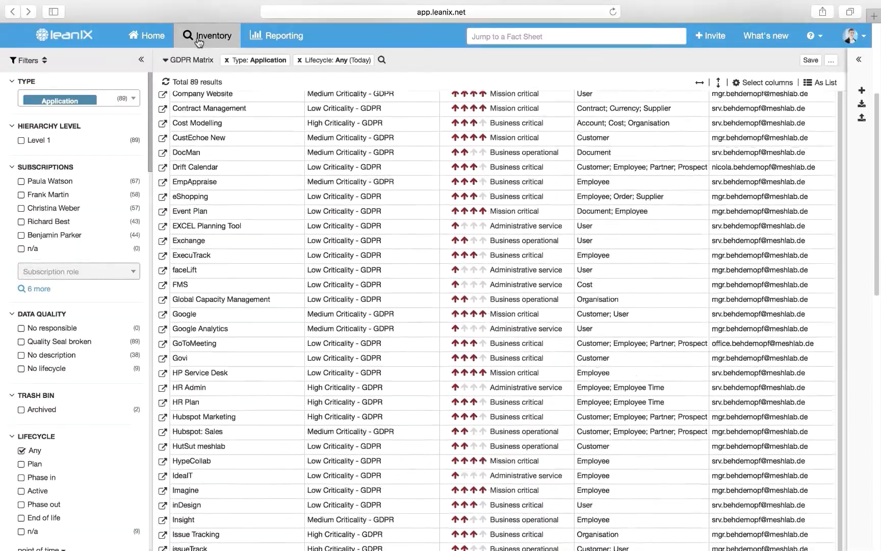
{"action": "scroll", "scroll_direction": "down", "scroll_amount": 3}
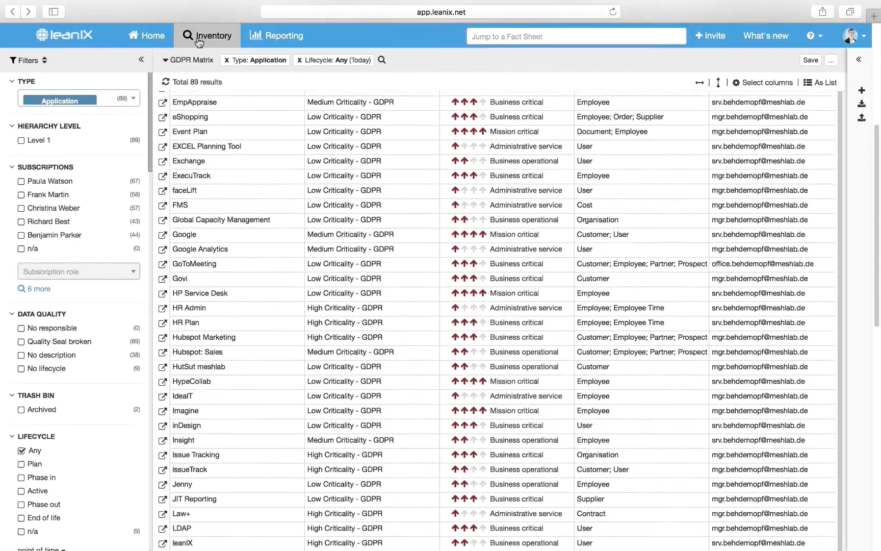
{"action": "scroll", "scroll_direction": "down", "scroll_amount": 3}
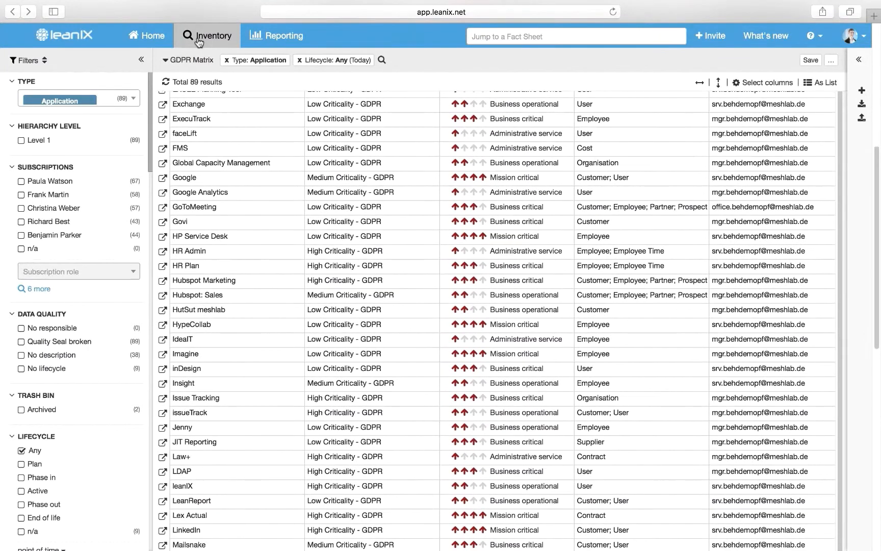